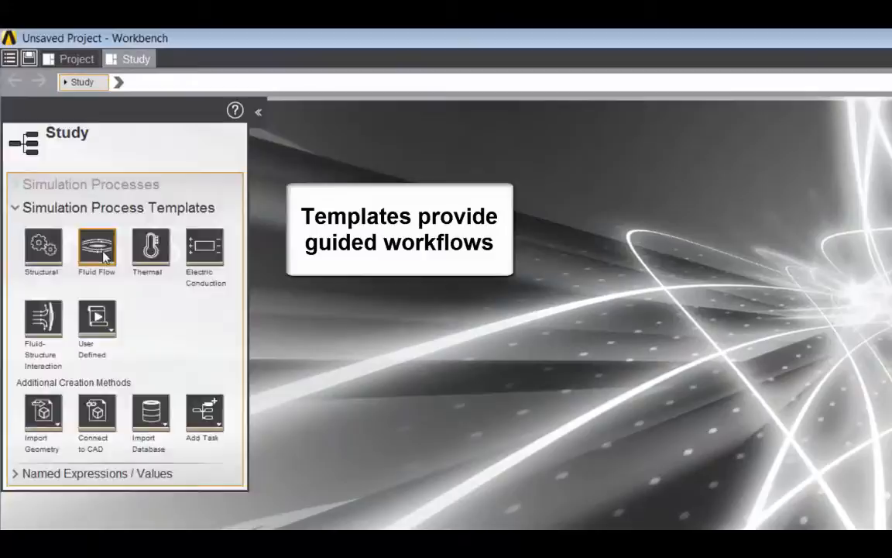
# Choose the Fluid Flow simulation process template in the Study panel.
pyautogui.click(97, 247)
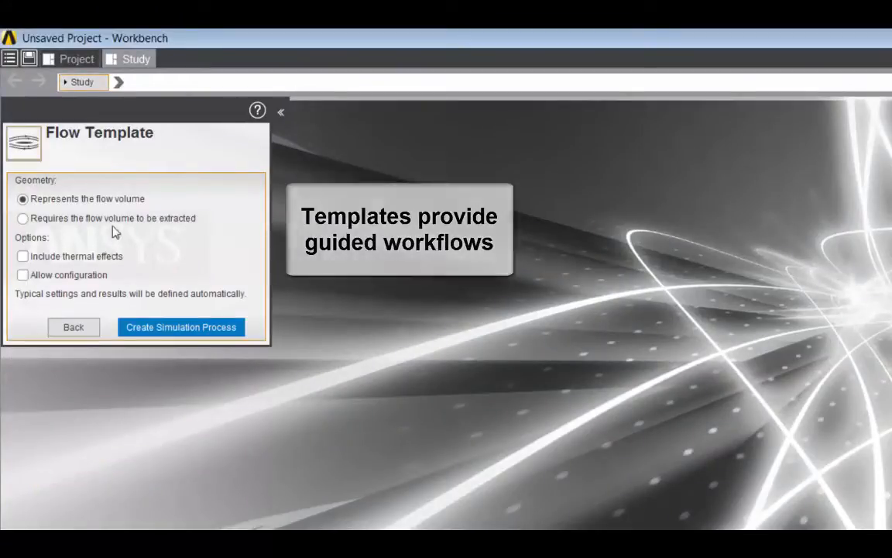
# Create the fluid flow simulation and add an inlet on the small pipe's top face.
pyautogui.click(181, 327)
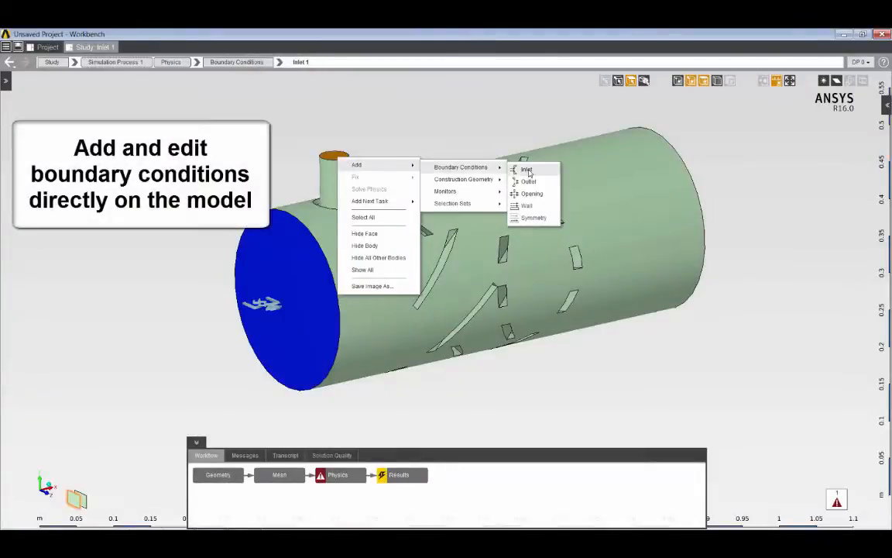
pyautogui.click(527, 169)
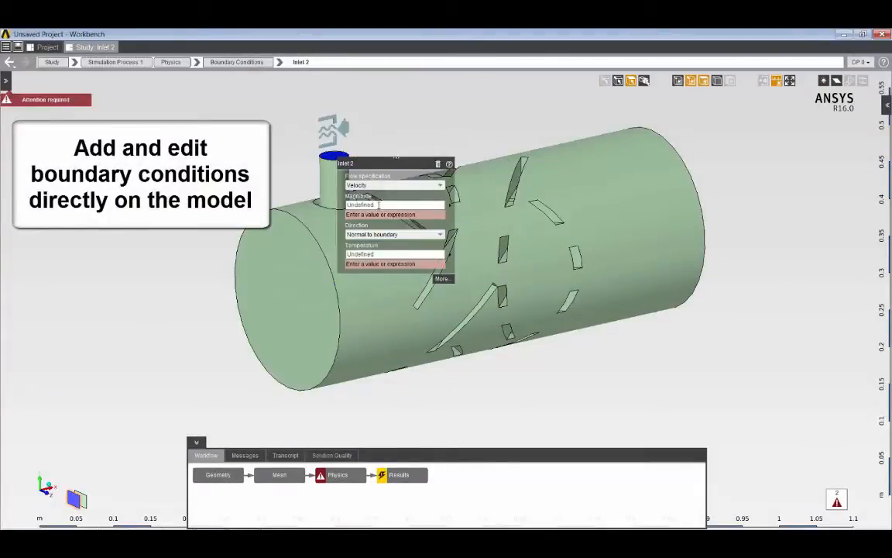